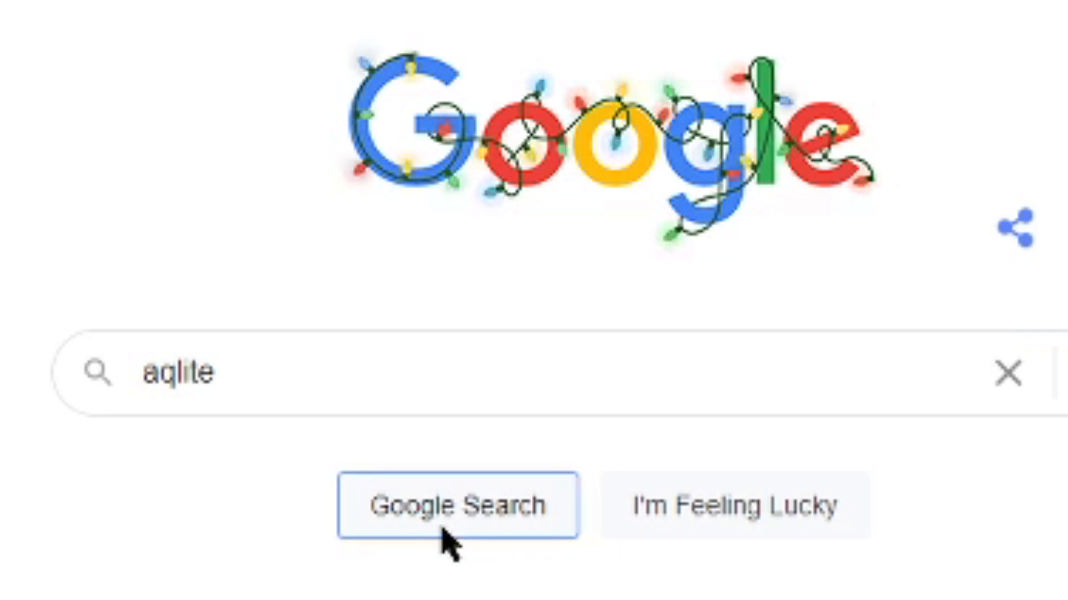
- Run the Google search for 'aqlite' to reach the AQLite download page
{"action": "left_click", "coordinate": [458, 506]}
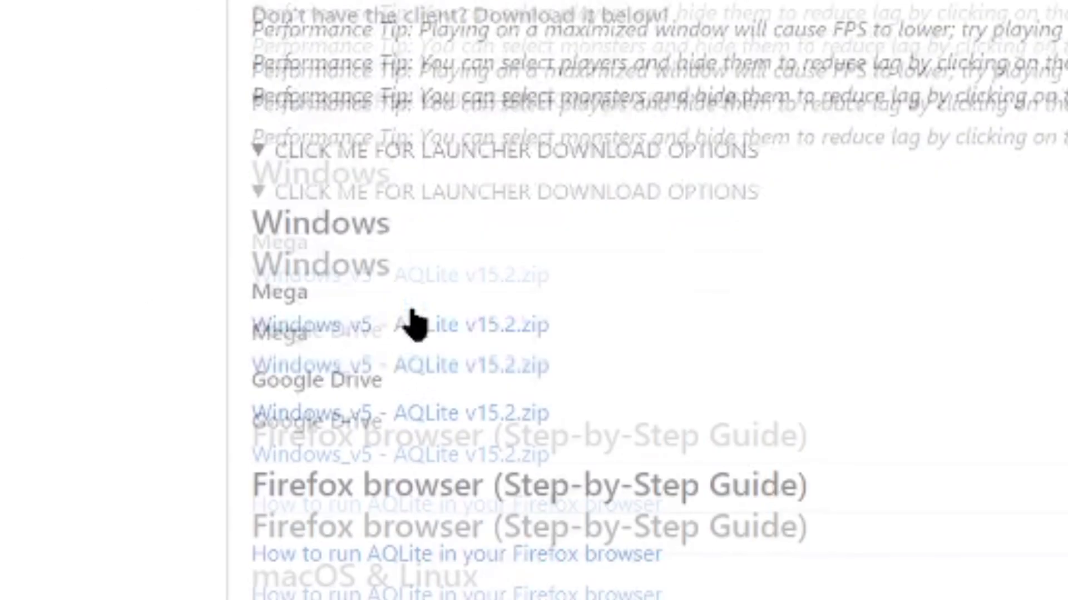
- Follow the Mega link for Windows_v5 - AQLite v15.2.zip under the Windows downloads
{"action": "scroll", "scroll_direction": "down", "scroll_amount": 3}
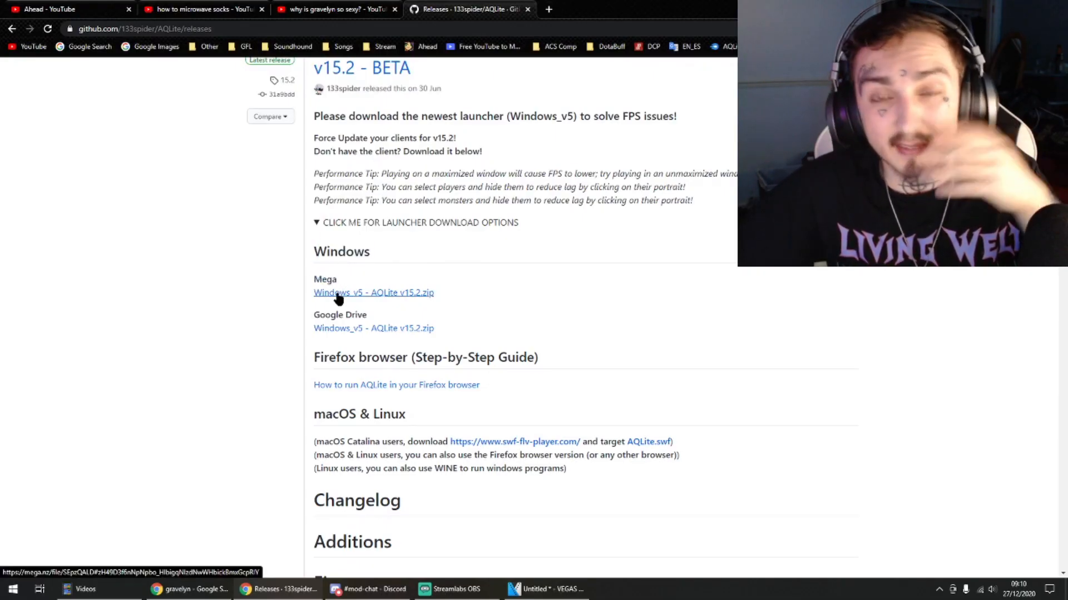
{"action": "left_click", "coordinate": [373, 292]}
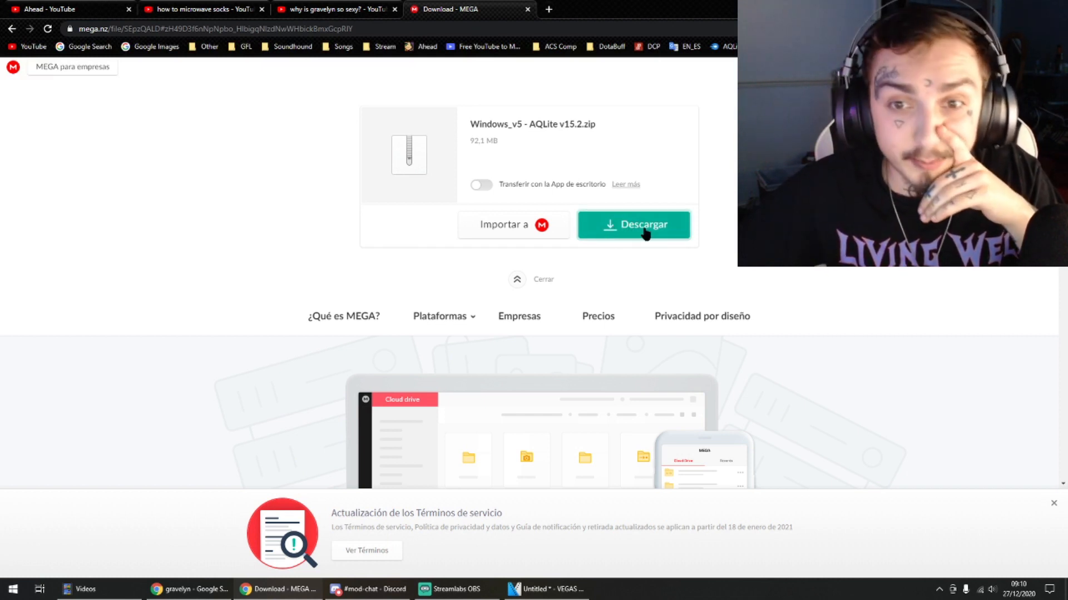
- Start the MEGA download (Descargar) of the 92.1 MB AQLite v15.2 zip
{"action": "left_click", "coordinate": [632, 225]}
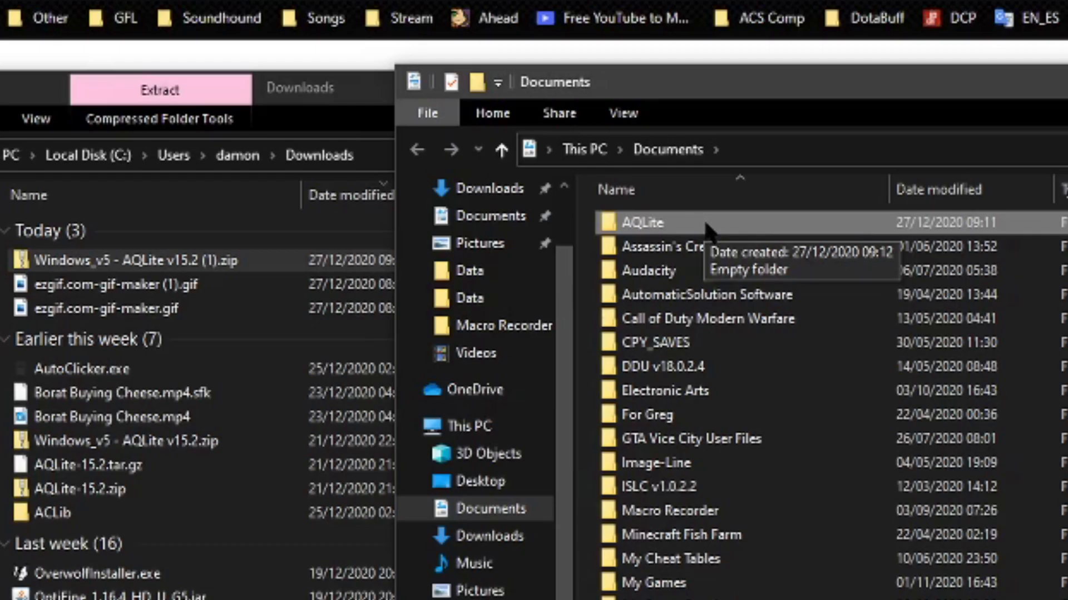
- Extract the AQLite zip inside the Documents\AQLite folder
{"action": "double_click", "coordinate": [640, 222]}
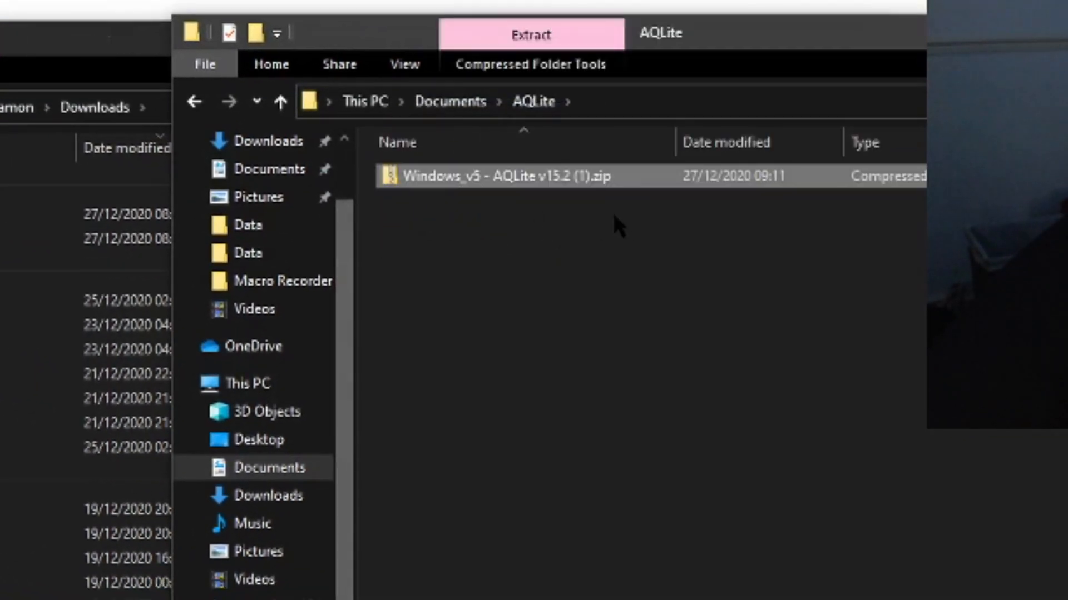
{"action": "right_click", "coordinate": [497, 176]}
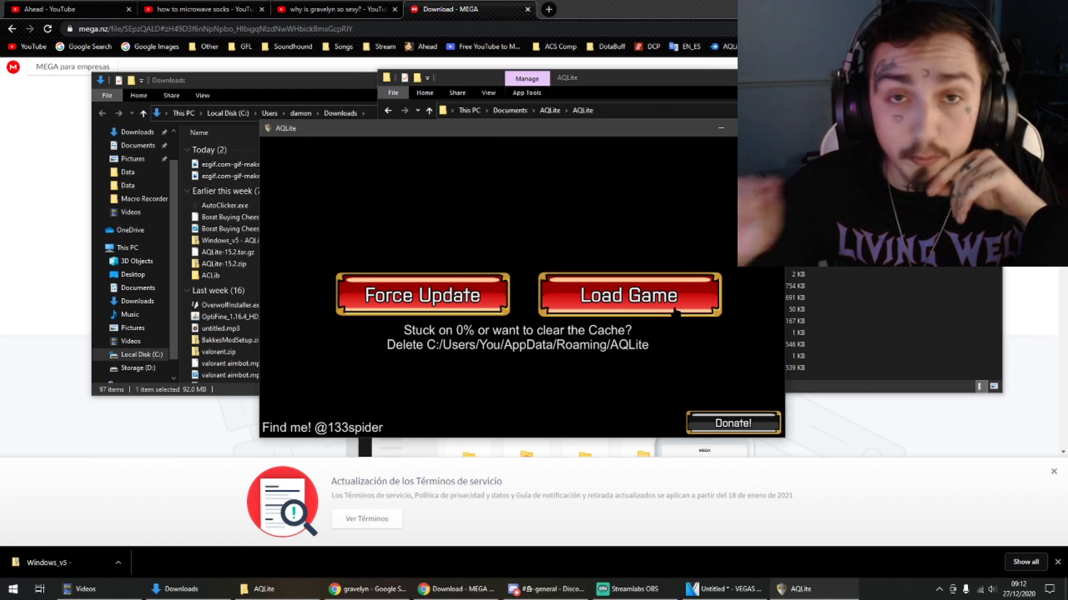
- Load the game from AQLite.exe and show the AQLite Settings in-game
{"action": "left_click", "coordinate": [627, 294]}
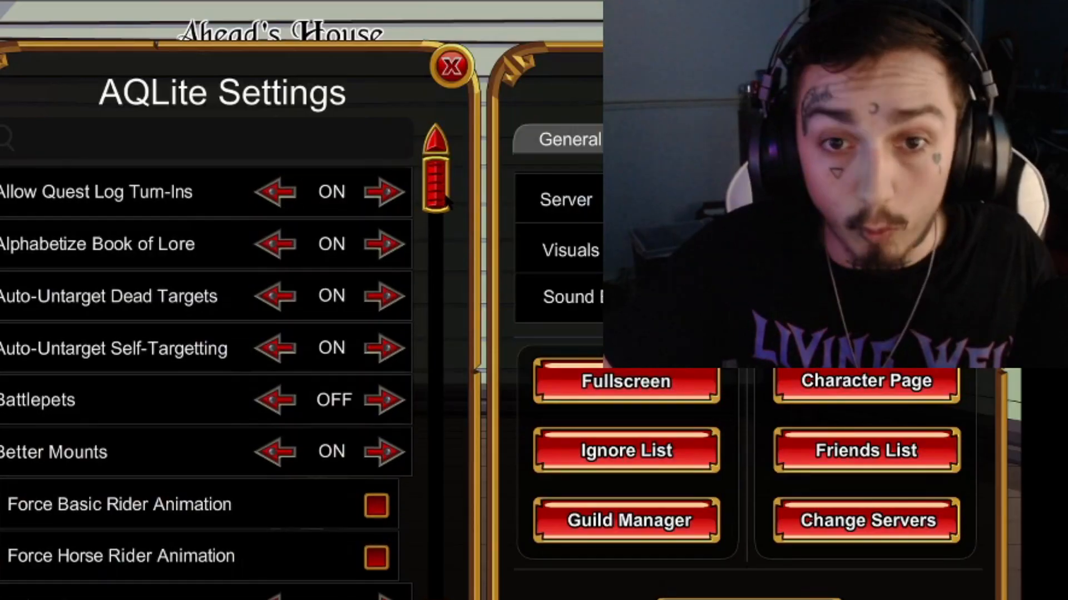
{"action": "scroll", "scroll_direction": "down", "scroll_amount": 3}
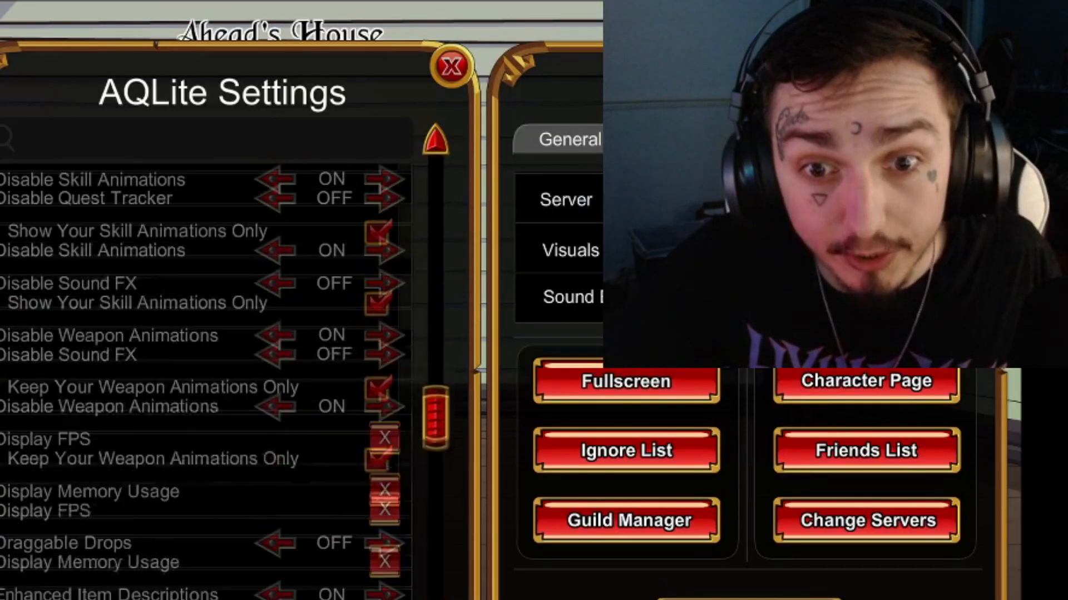